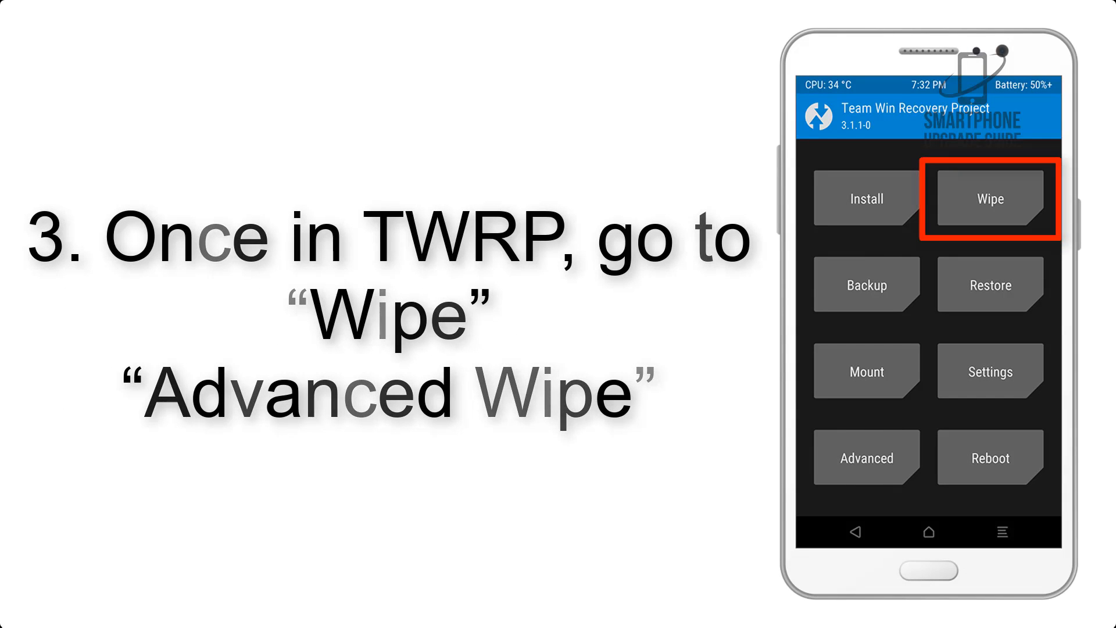
- Open TWRP Advanced Wipe, listing Dalvik Cache, System, data and Cache partitions to wipe
{"action": "left_click", "coordinate": [986, 200]}
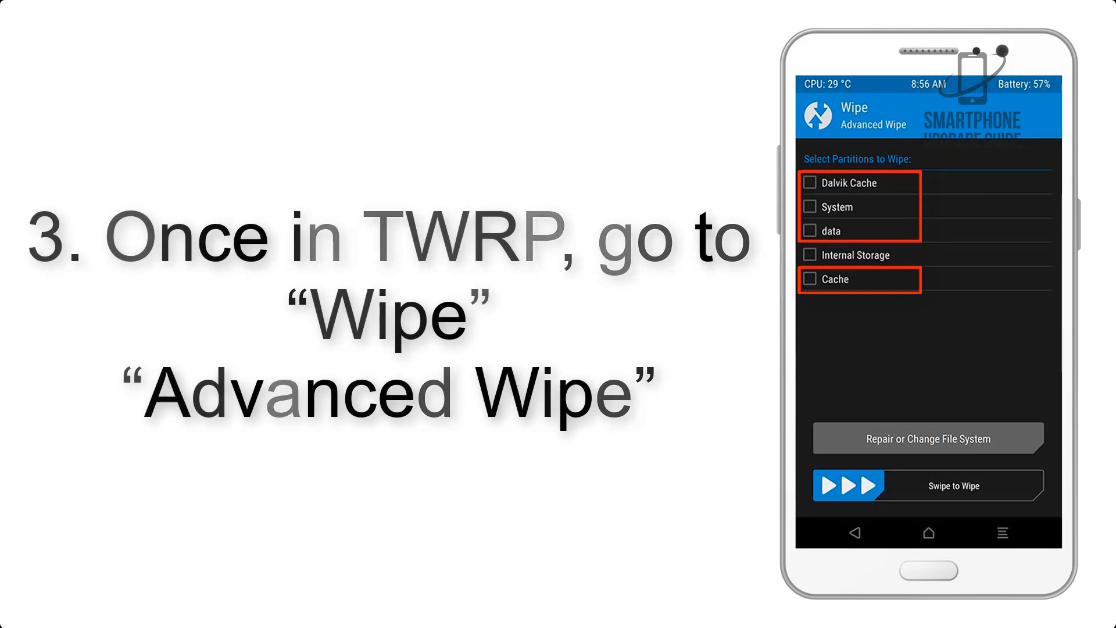